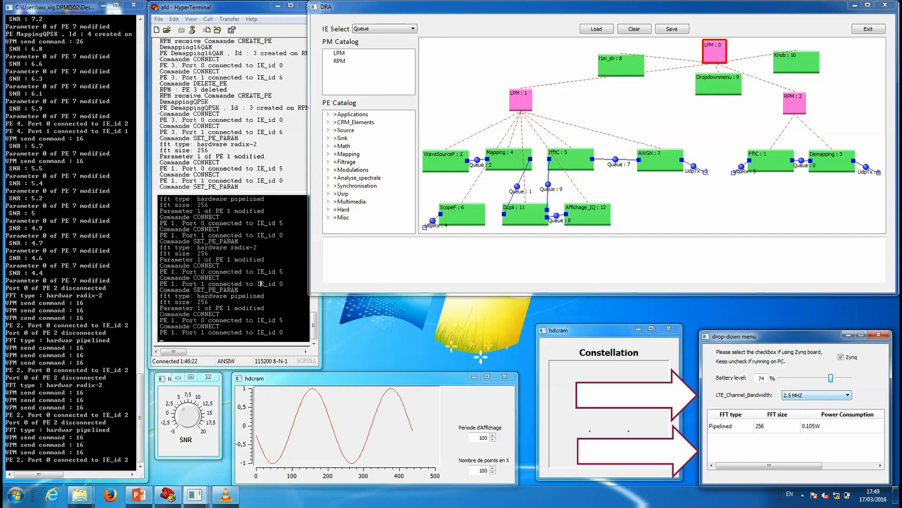
Step: Choose 1.25 MHZ for LTE_Channel_Bandwidth, giving FFT size 128 and 0.103W power
{"action": "left_click", "coordinate": [847, 395]}
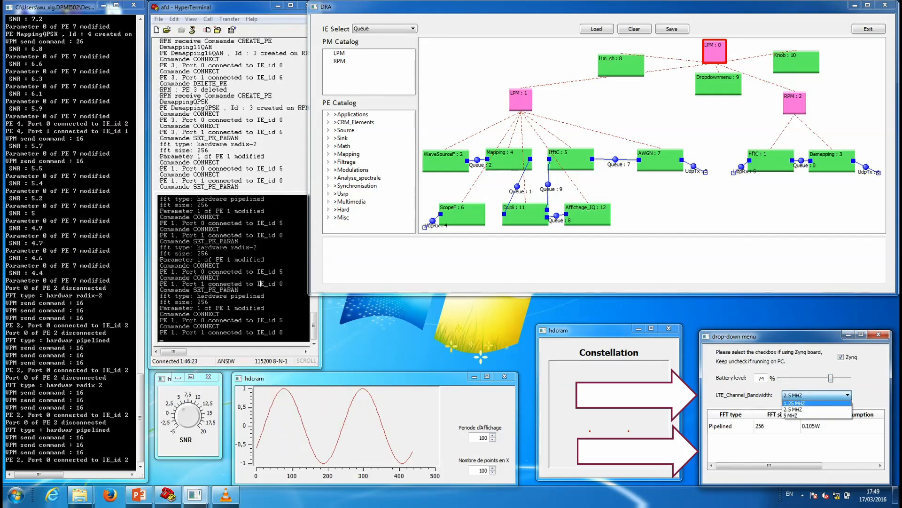
{"action": "left_click", "coordinate": [795, 401]}
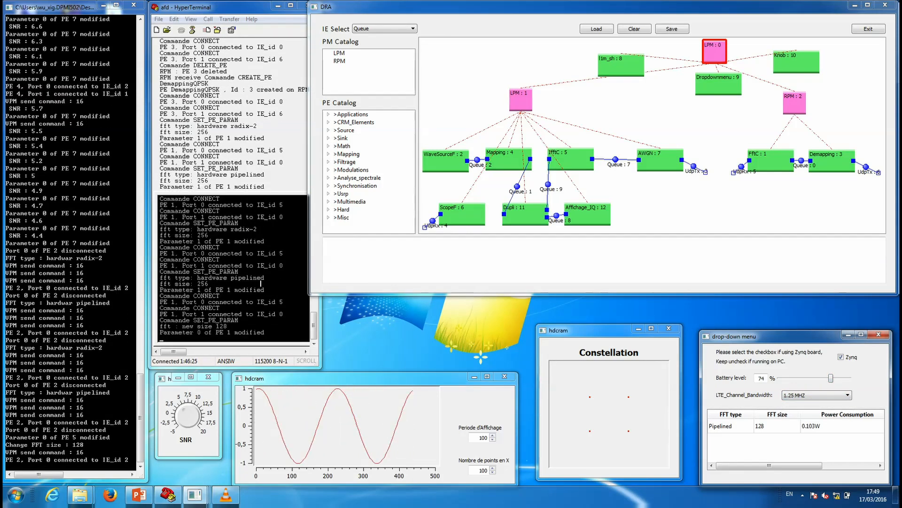